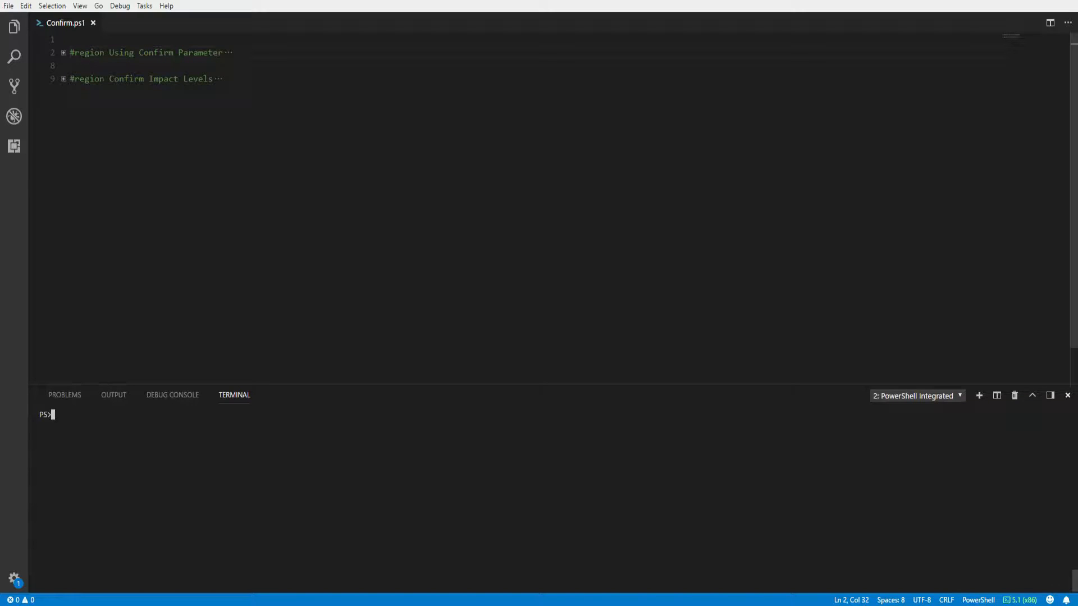
Expand the 'Using Confirm Parameter' region to reveal the Stop-Process -Confirm examples
{"action": "left_click", "coordinate": [62, 52]}
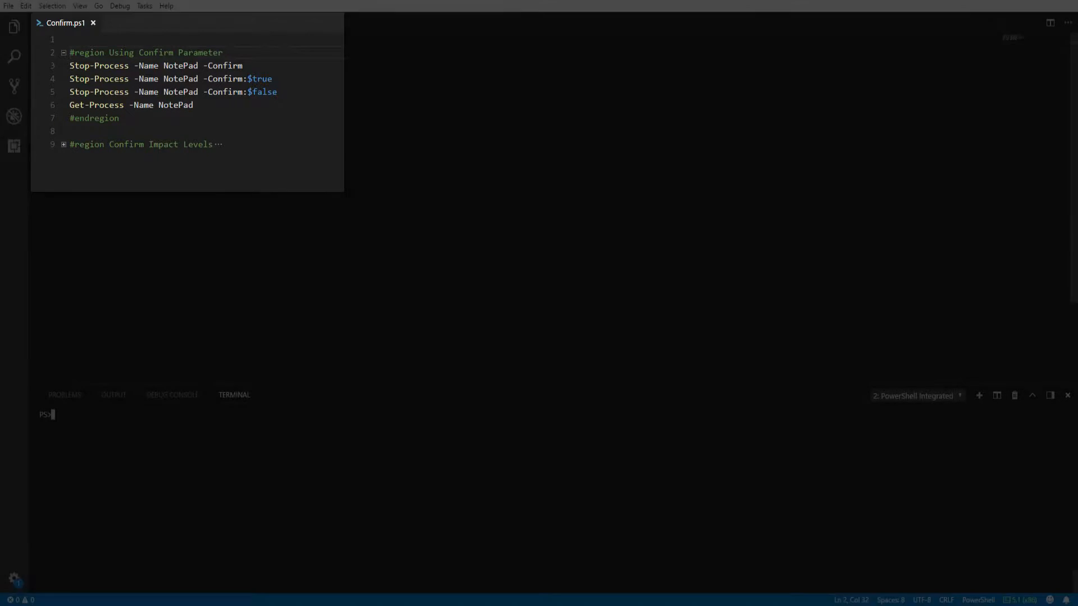
Run 'Stop-Process -Name NotePad -Confirm' in the terminal and answer its confirmation prompt with n
{"action": "triple_click", "coordinate": [155, 65]}
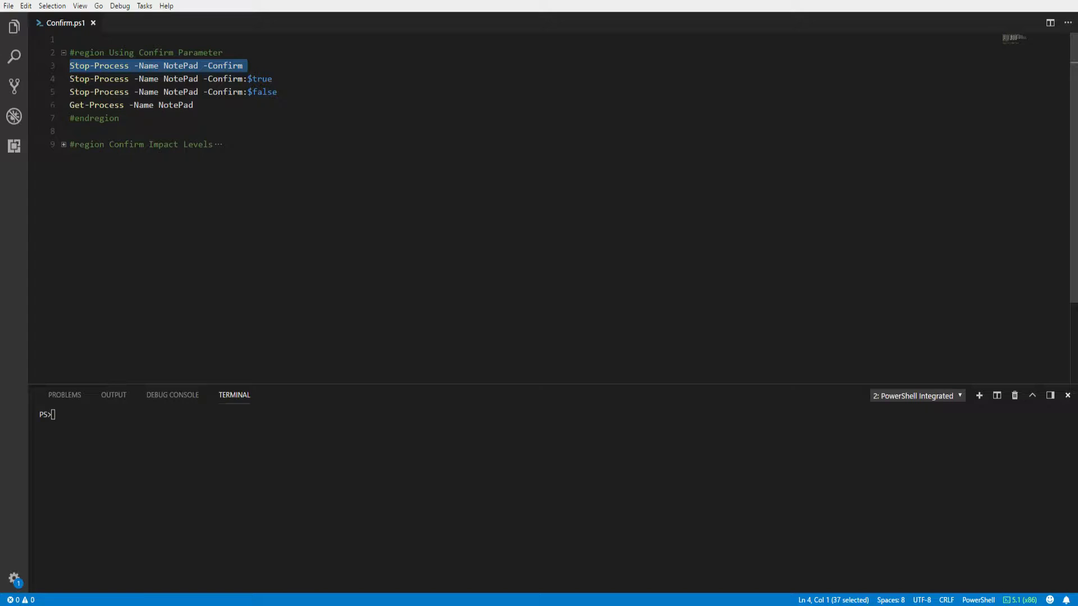
{"action": "key", "text": "F8"}
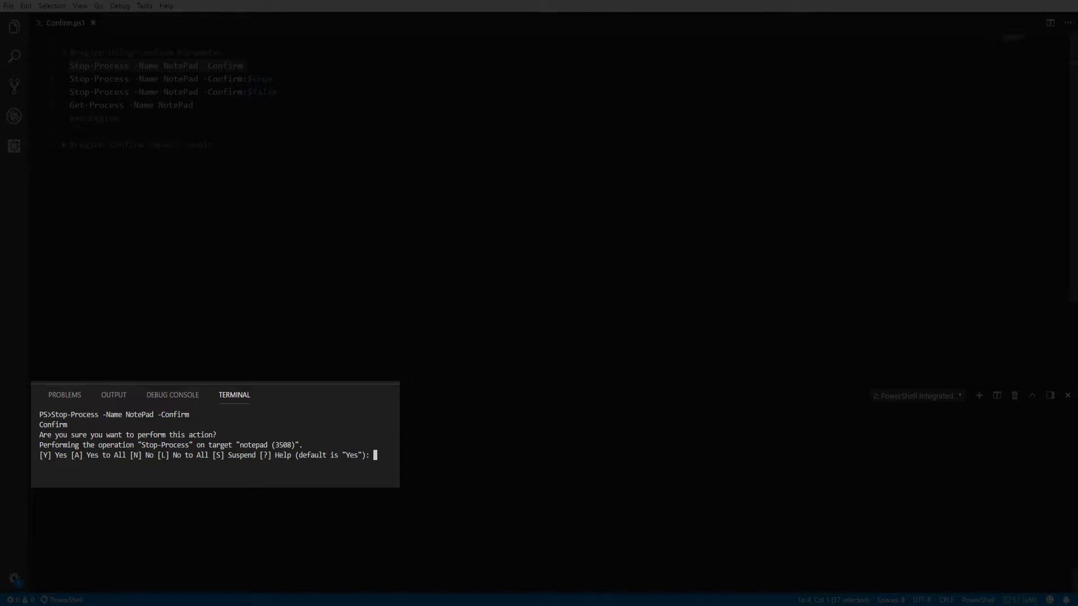
{"action": "type", "text": "n"}
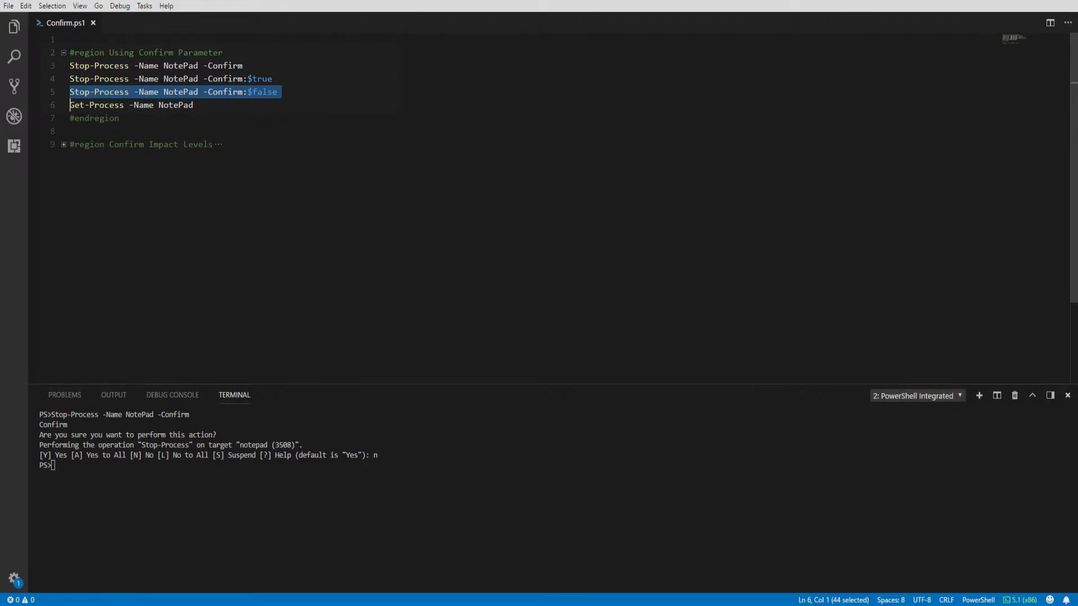
Run the -Confirm:$false and Get-Process lines so Notepad stops without a prompt, then collapse the region
{"action": "key", "text": "Enter"}
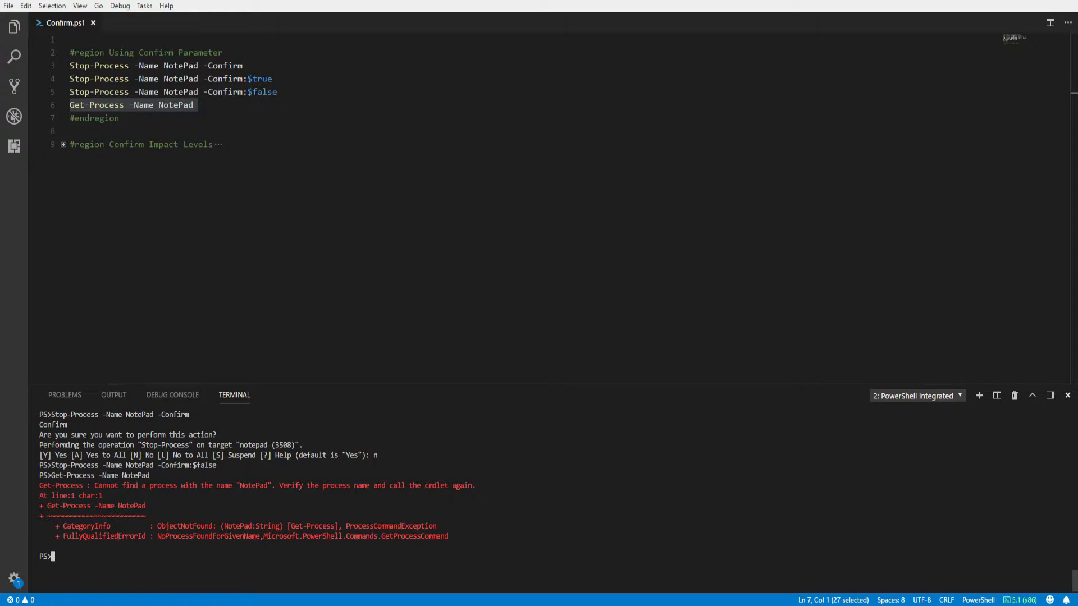
{"action": "left_click", "coordinate": [63, 53]}
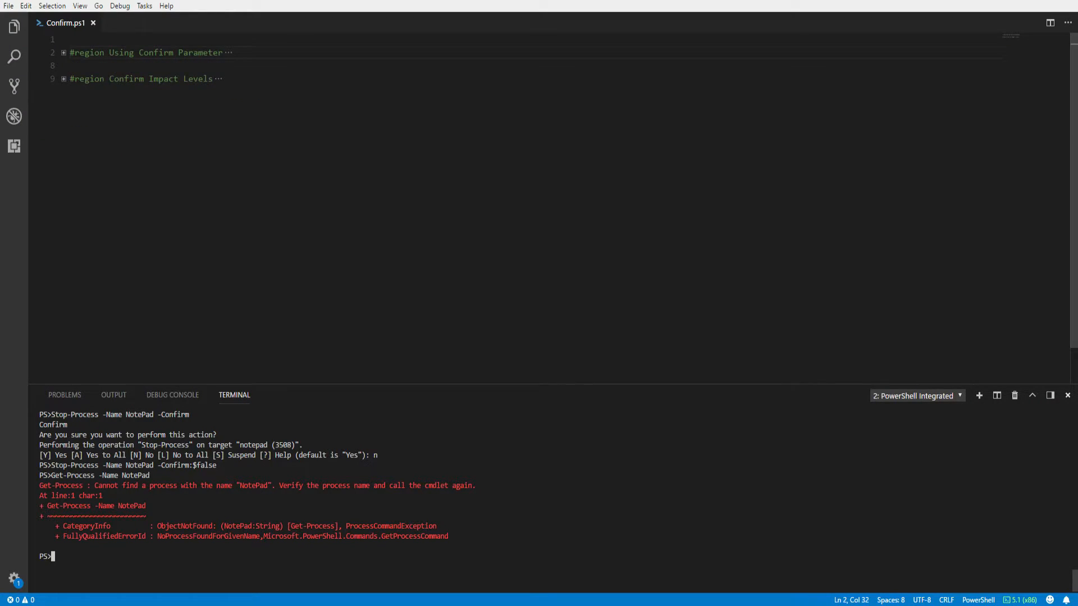
Expand the 'Confirm Impact Levels' region and select the $ConfirmPreference variable
{"action": "left_click", "coordinate": [63, 79]}
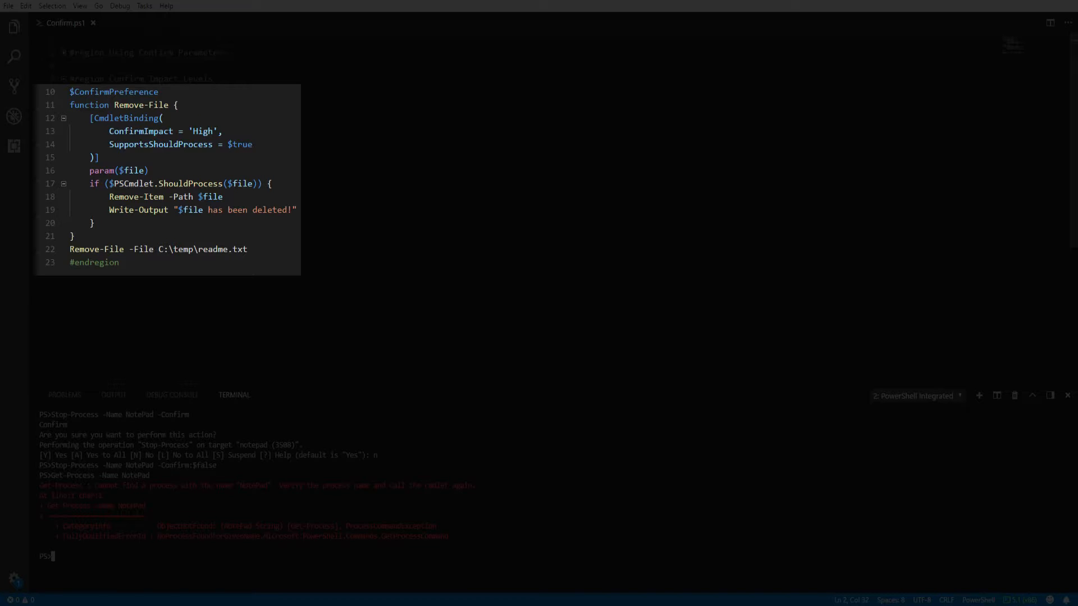
{"action": "double_click", "coordinate": [114, 91]}
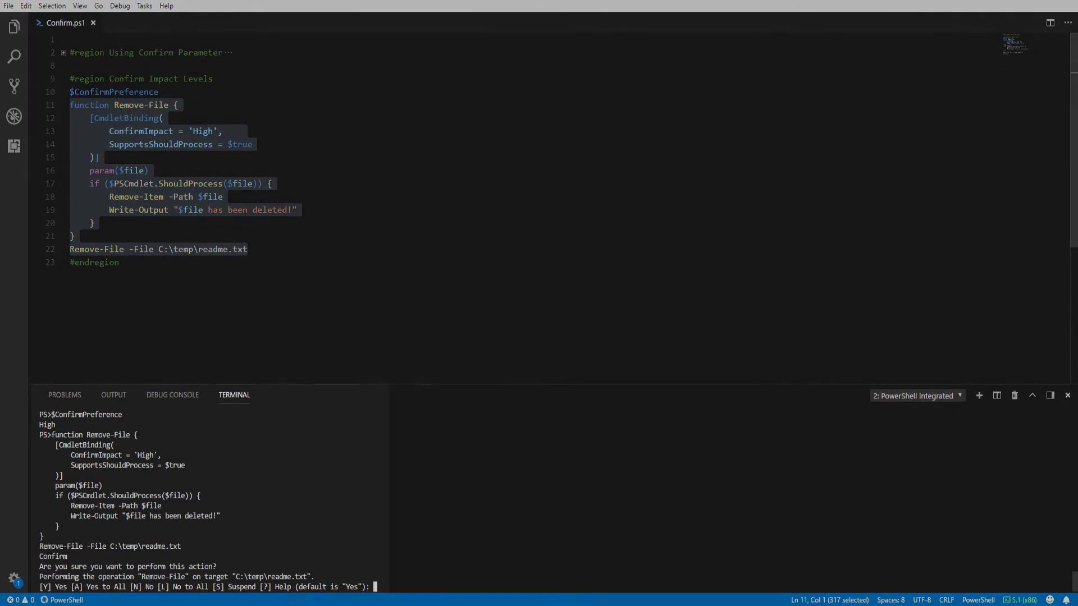
Answer Y to the Remove-File confirmation so C:\temp\readme.txt is reported deleted
{"action": "type", "text": "Y"}
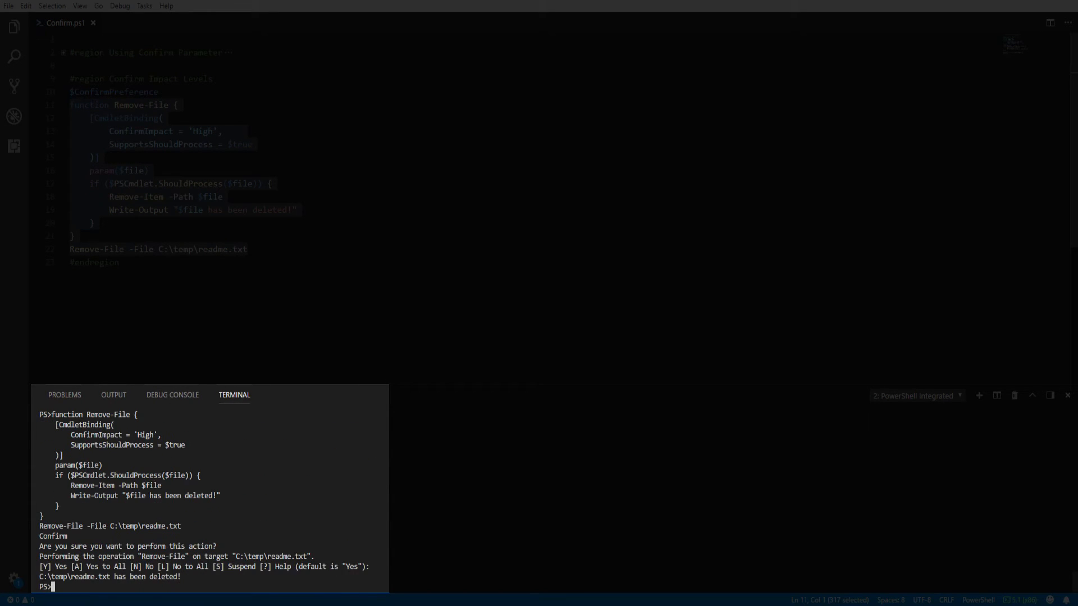